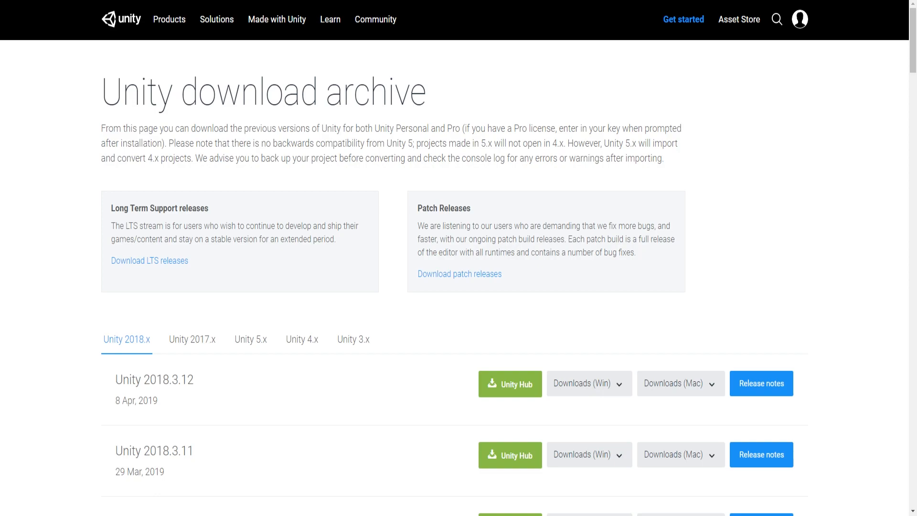
{"action": "mouse_move", "coordinate": [187, 308]}
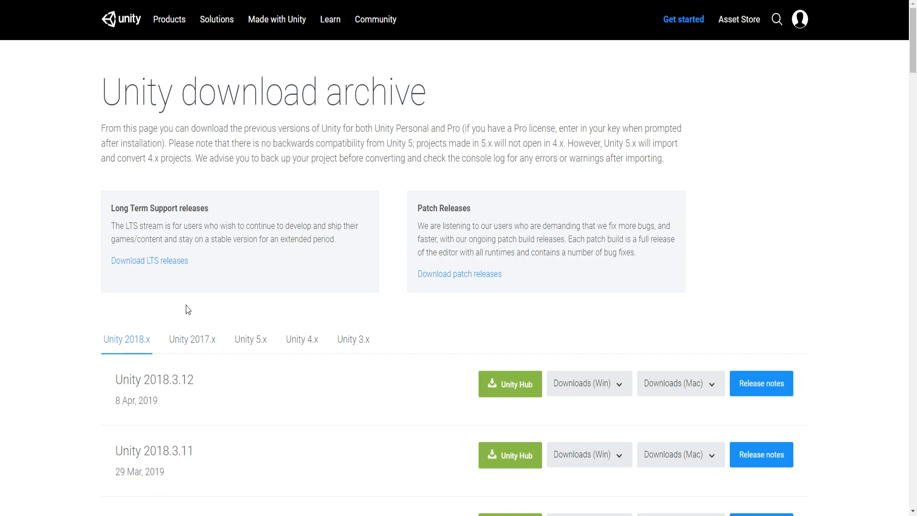
List the Unity 2017.x releases and choose the Windows download for Unity 2017.4.25
{"action": "left_click", "coordinate": [192, 339]}
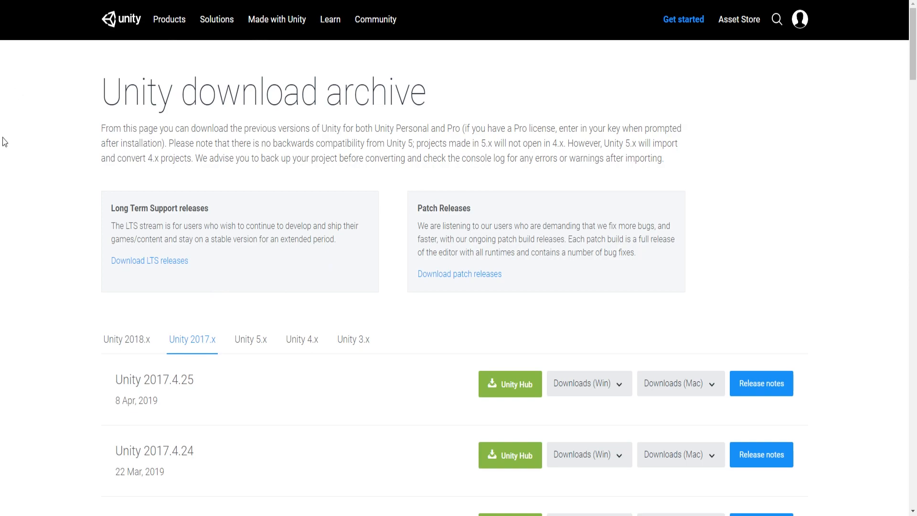
{"action": "scroll", "scroll_direction": "down", "scroll_amount": 3}
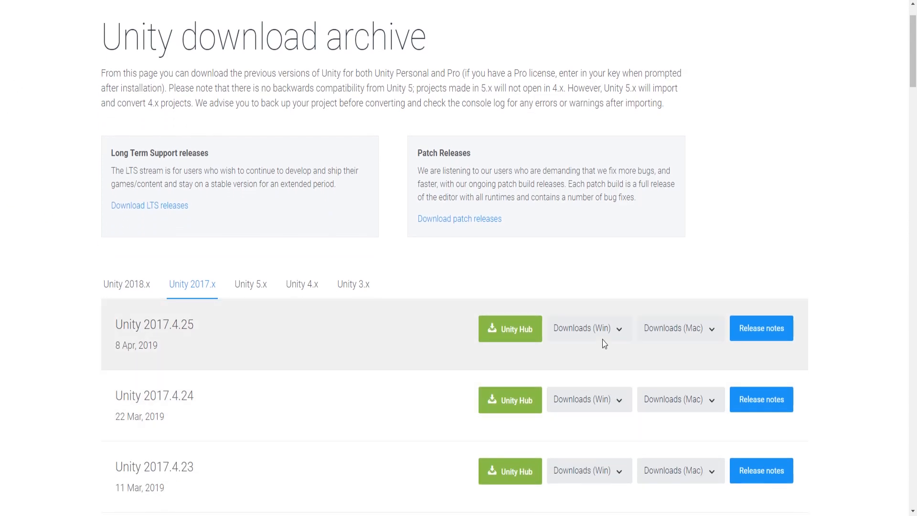
{"action": "left_click", "coordinate": [581, 327]}
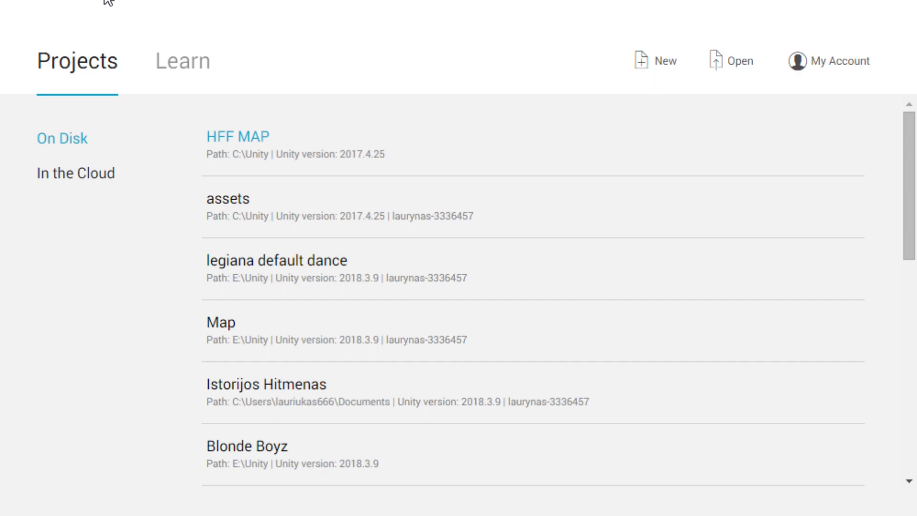
{"action": "mouse_move", "coordinate": [534, 104]}
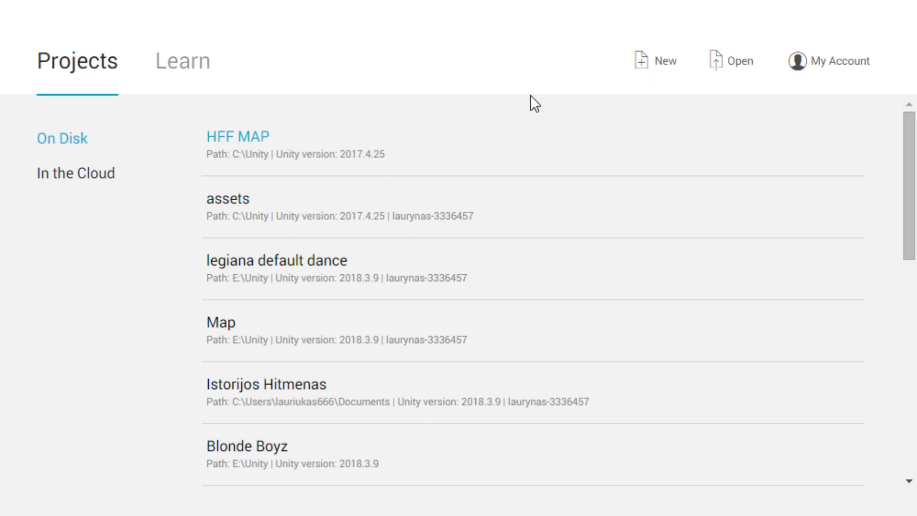
{"action": "mouse_move", "coordinate": [665, 61]}
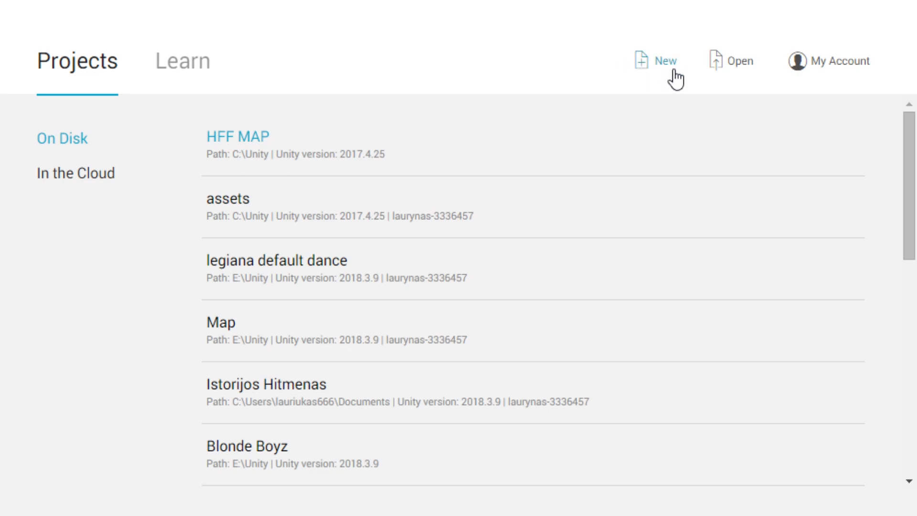
{"action": "mouse_move", "coordinate": [656, 74]}
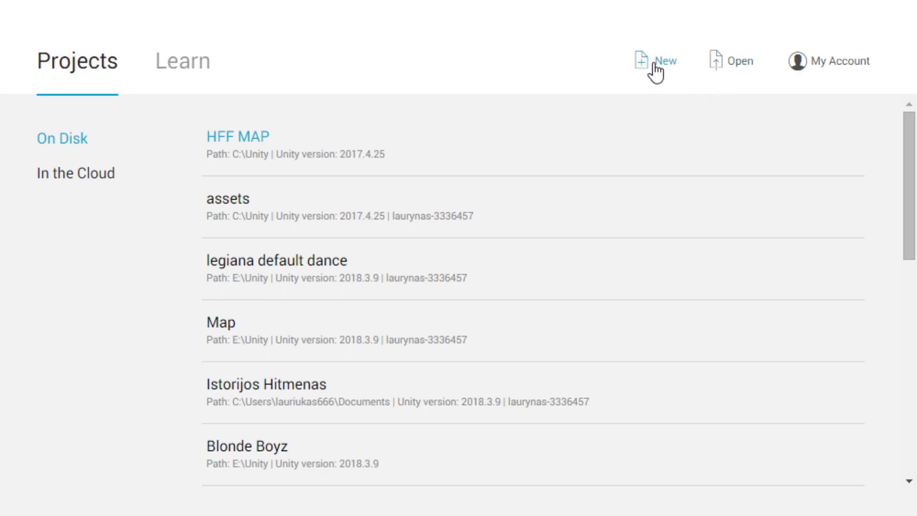
Create a new 3D project 'Human Fall Flat Map' saved in C:\Unity
{"action": "left_click", "coordinate": [664, 61]}
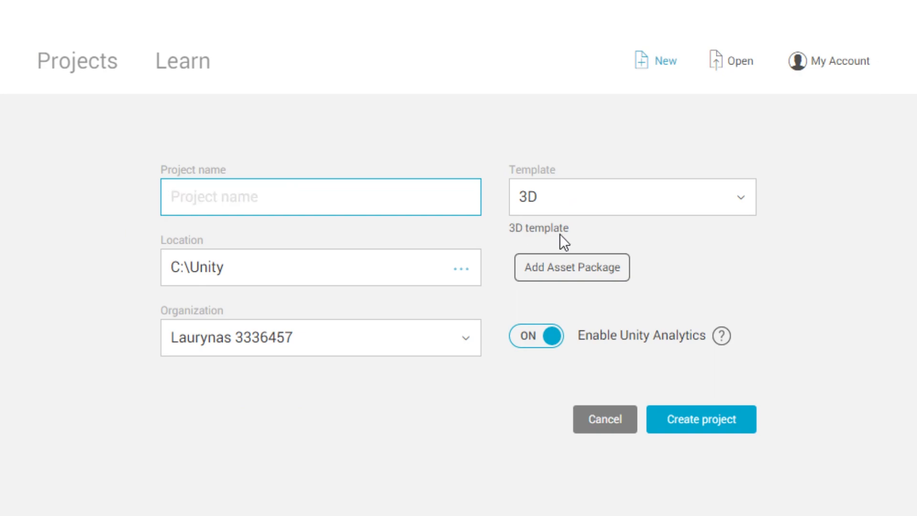
{"action": "type", "text": "Human Fall"}
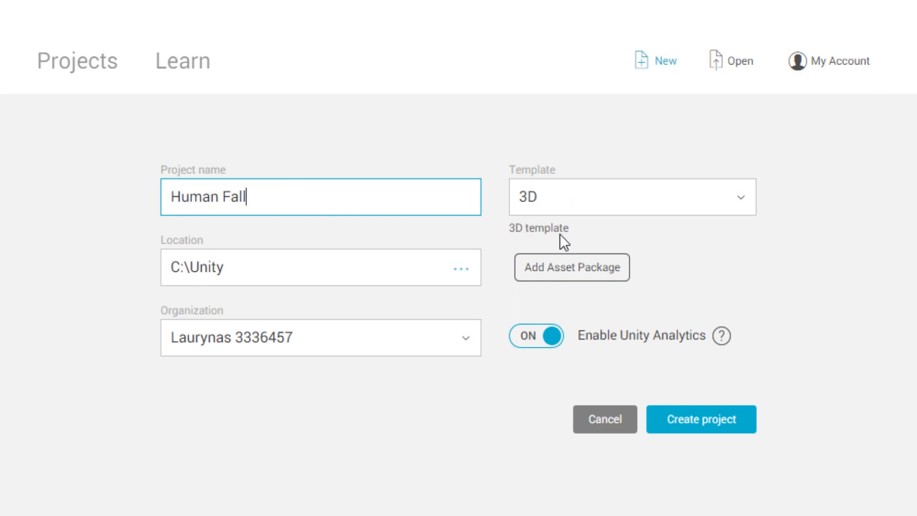
{"action": "type", "text": "Flat Map"}
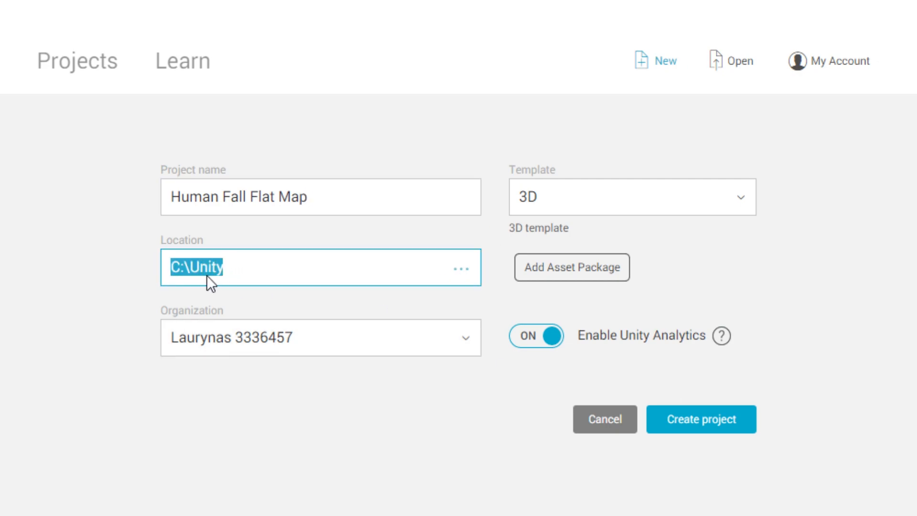
{"action": "left_click", "coordinate": [631, 197]}
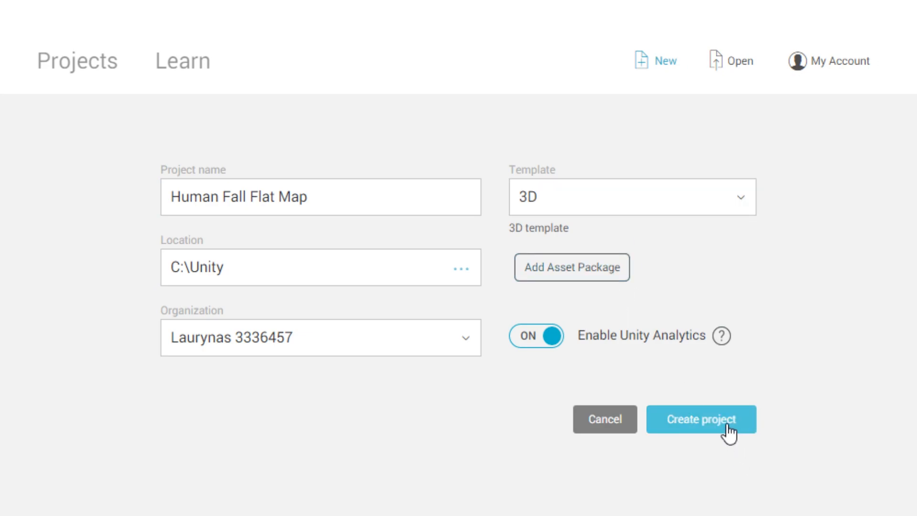
{"action": "left_click", "coordinate": [701, 419]}
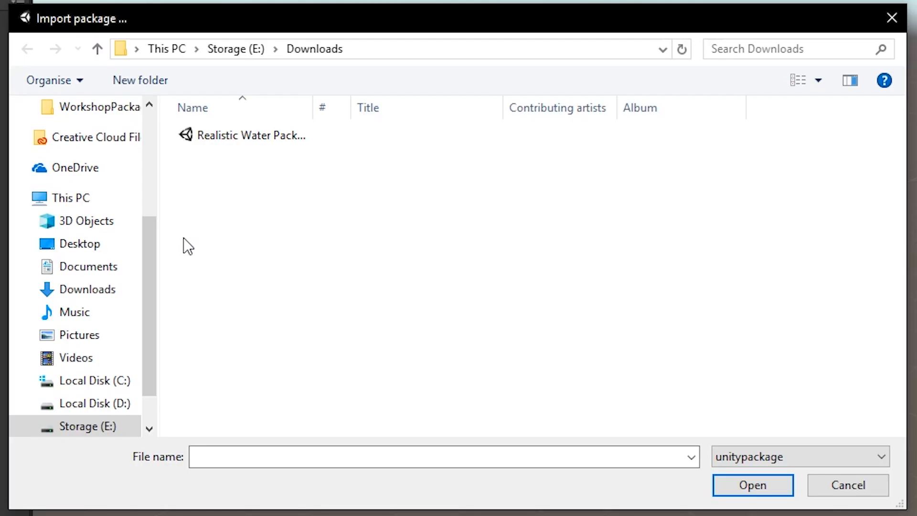
{"action": "mouse_move", "coordinate": [94, 380]}
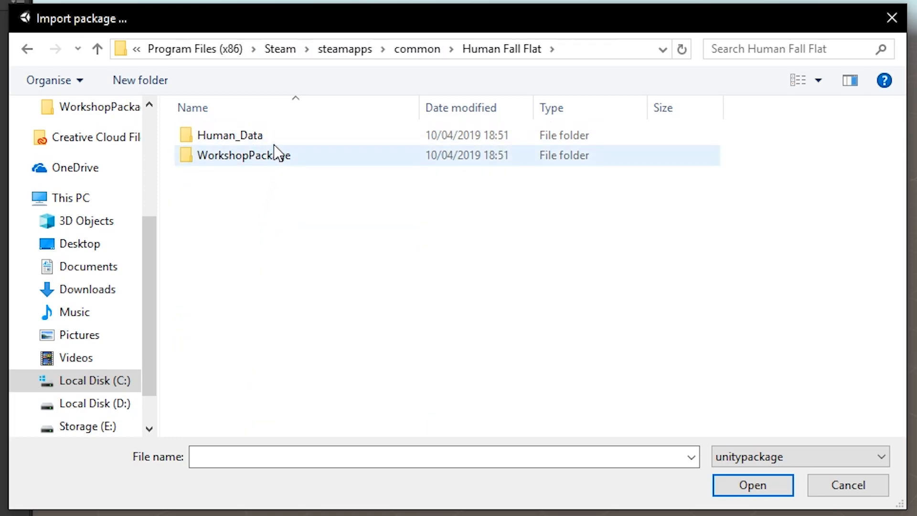
{"action": "mouse_move", "coordinate": [287, 158]}
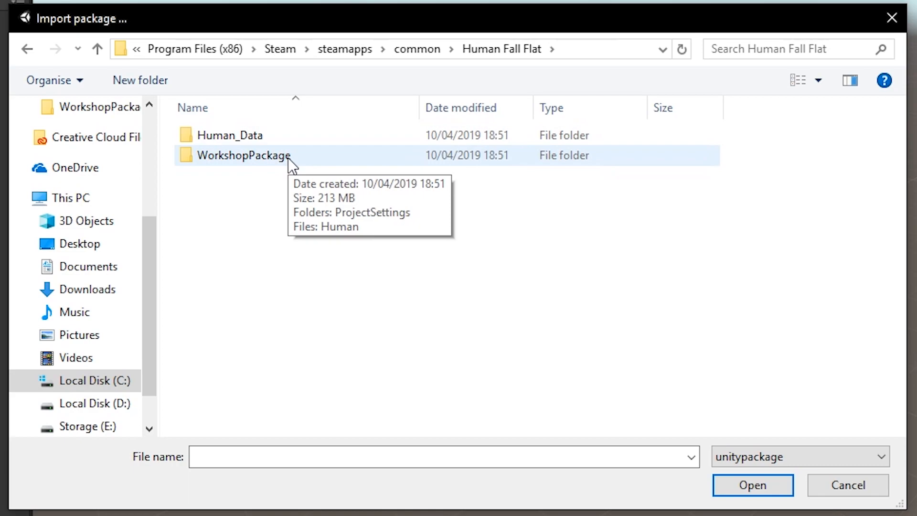
Select the Human package from the Human Fall Flat WorkshopPackage folder for import
{"action": "double_click", "coordinate": [243, 155]}
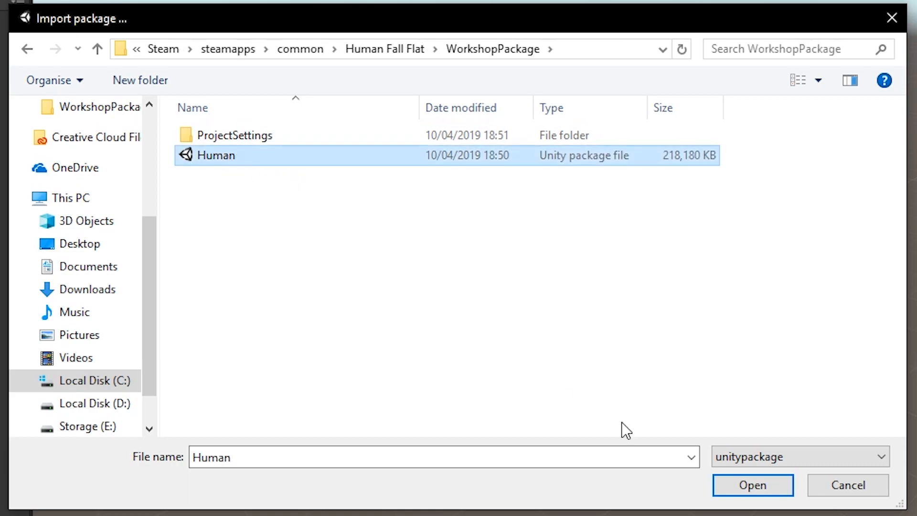
{"action": "left_click", "coordinate": [751, 485]}
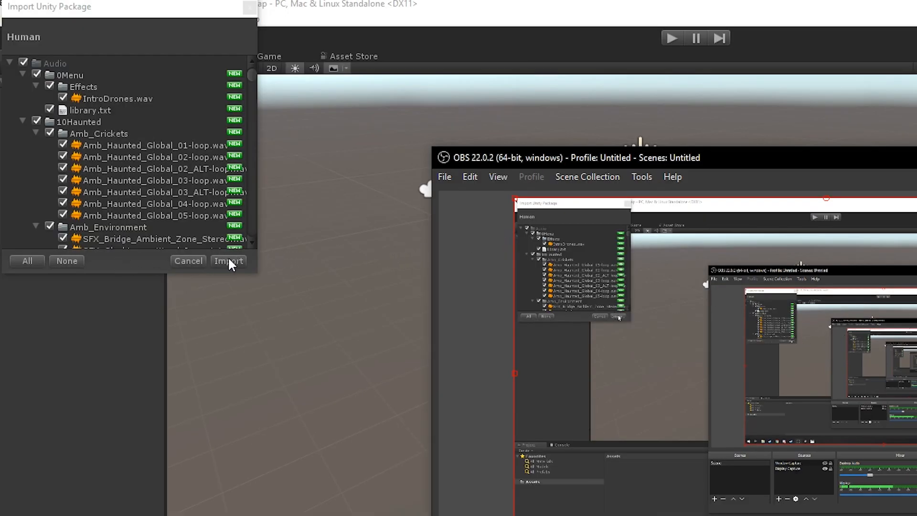
Import all of the Human package's assets into the project
{"action": "left_click", "coordinate": [227, 260]}
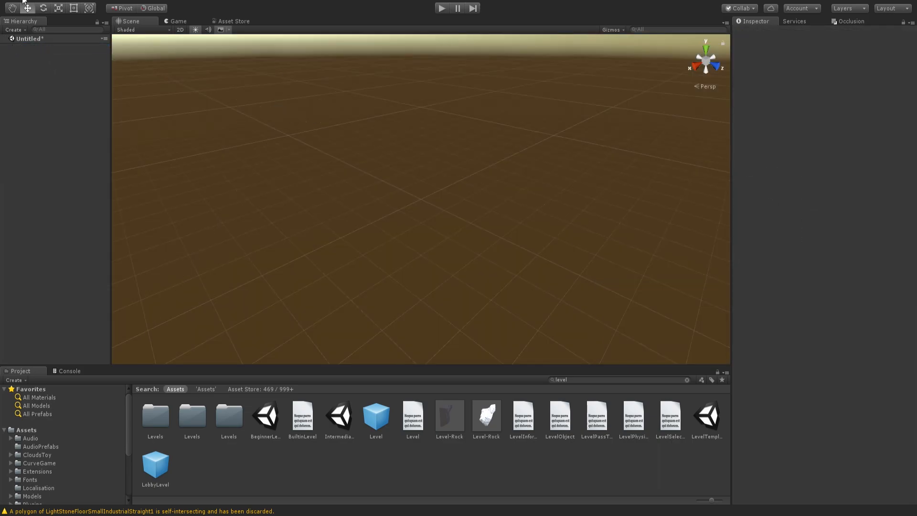
{"action": "left_click", "coordinate": [376, 419]}
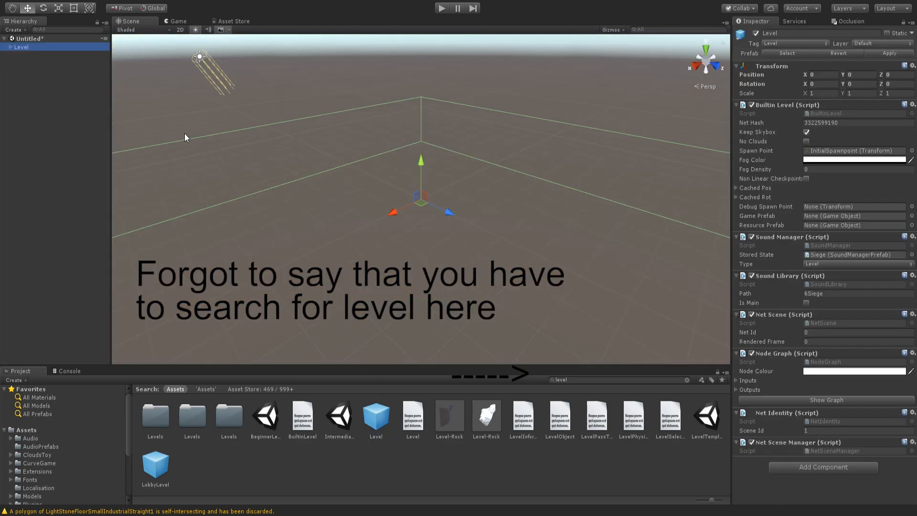
{"action": "left_click", "coordinate": [6, 47]}
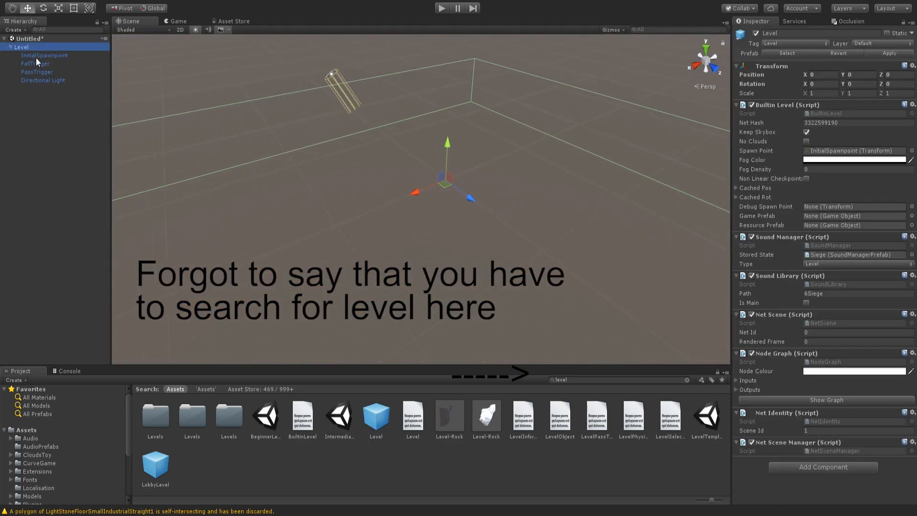
{"action": "left_click", "coordinate": [44, 55]}
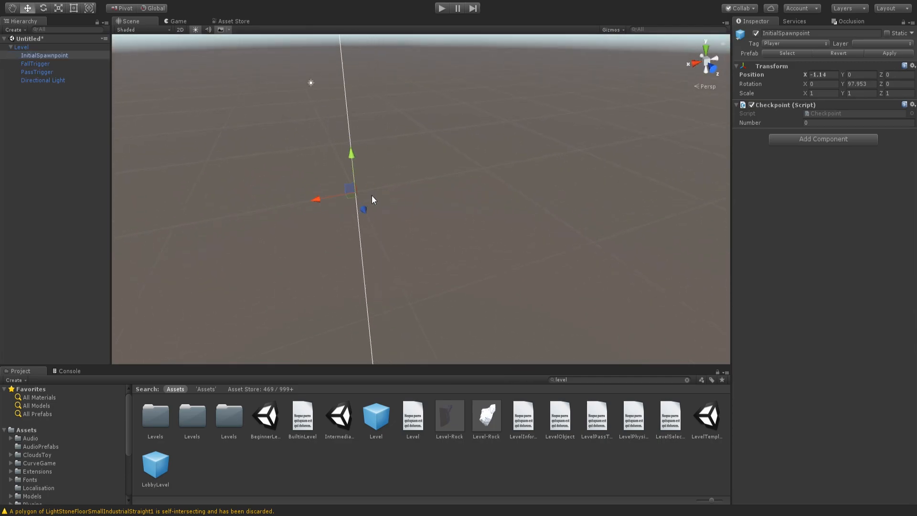
{"action": "left_click", "coordinate": [36, 63]}
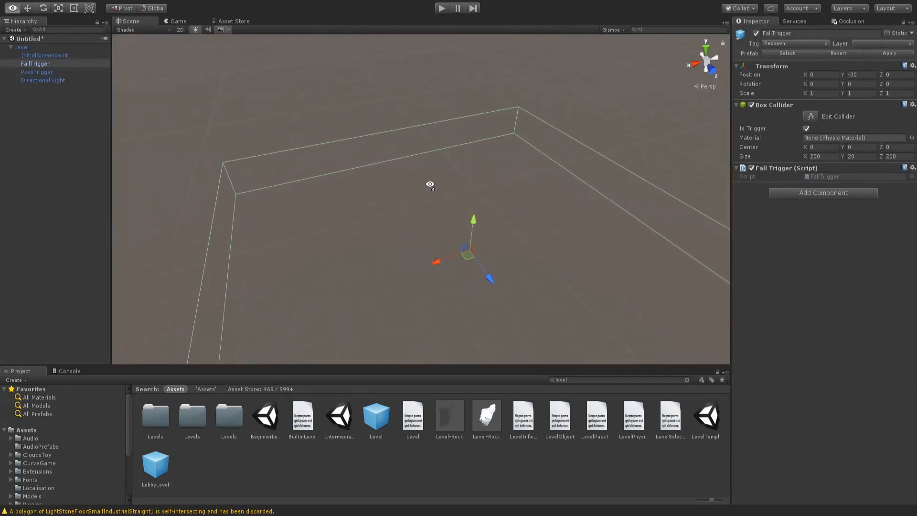
{"action": "left_click", "coordinate": [36, 71]}
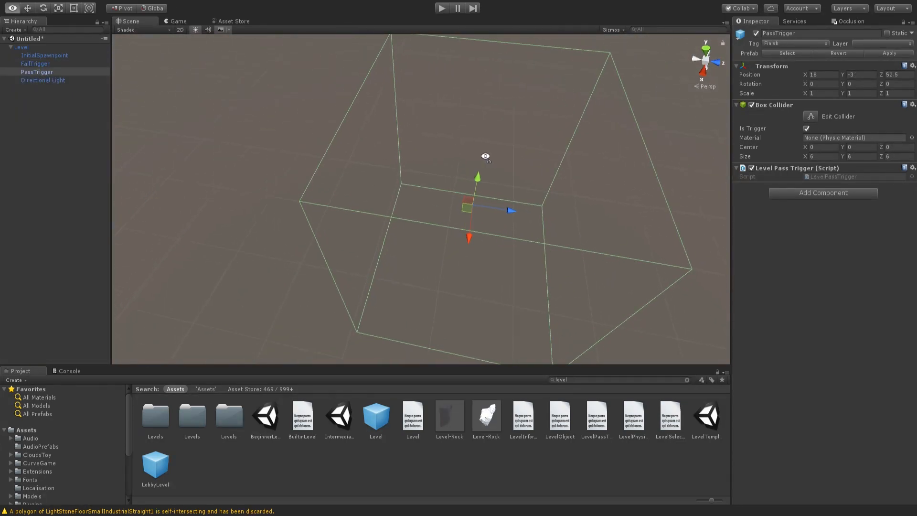
{"action": "left_click", "coordinate": [43, 81]}
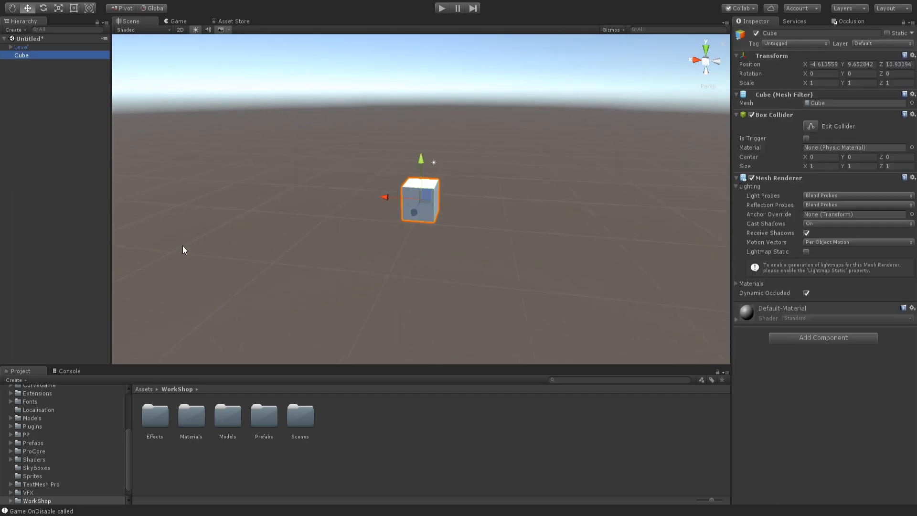
Scale the Cube to a 20-by-20 floor under Level and move InitialSpawnpoint above it
{"action": "left_click", "coordinate": [819, 82]}
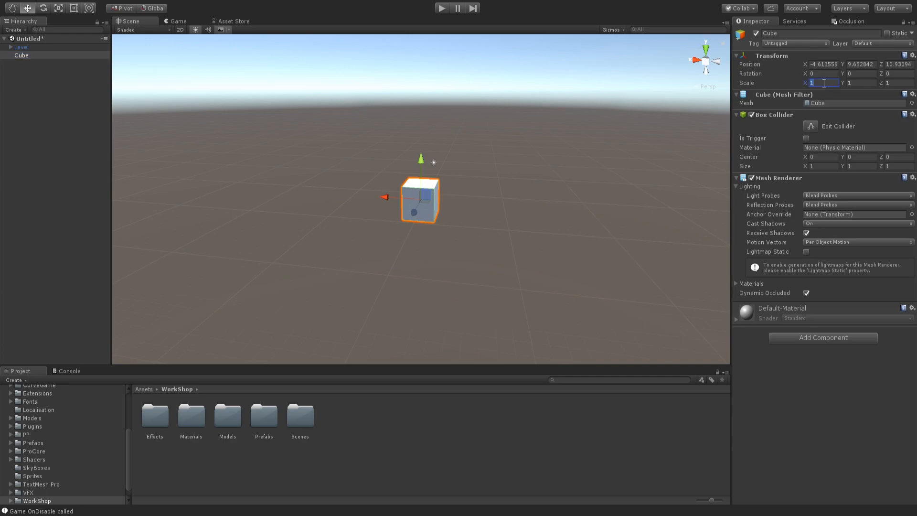
{"action": "type", "text": "20"}
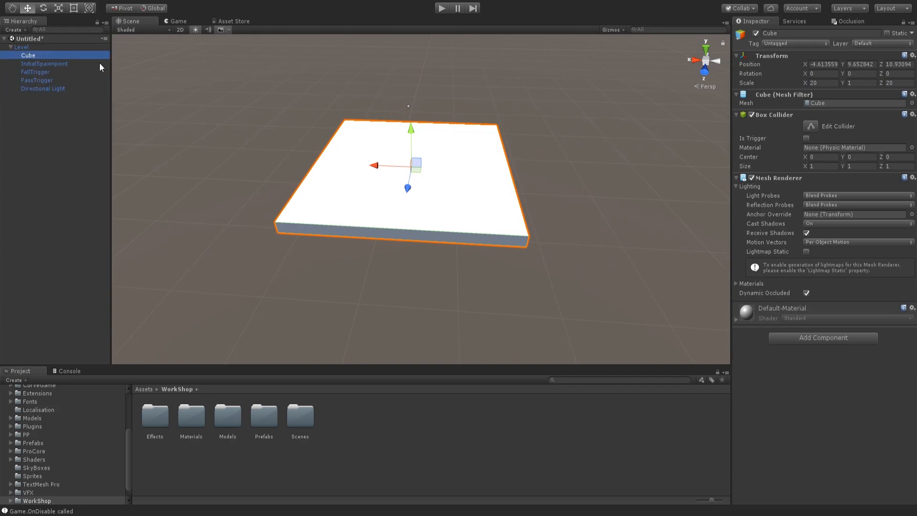
{"action": "left_click", "coordinate": [45, 63]}
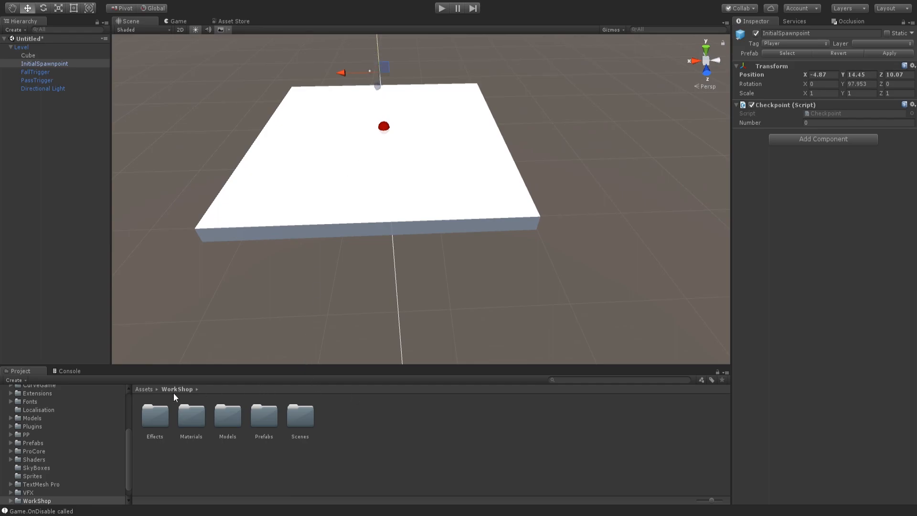
{"action": "mouse_move", "coordinate": [146, 390]}
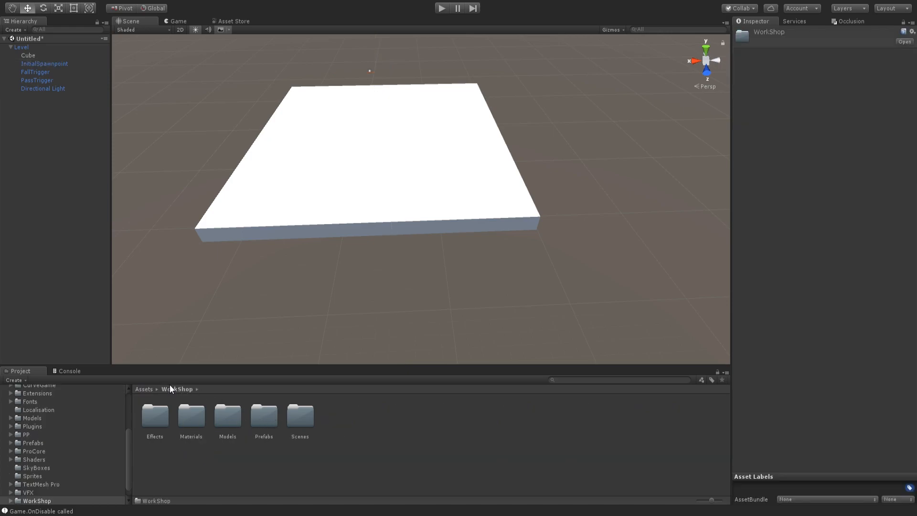
Open the BeginnerLevel scene from Assets > WorkShop > Scenes > Levels
{"action": "double_click", "coordinate": [299, 415]}
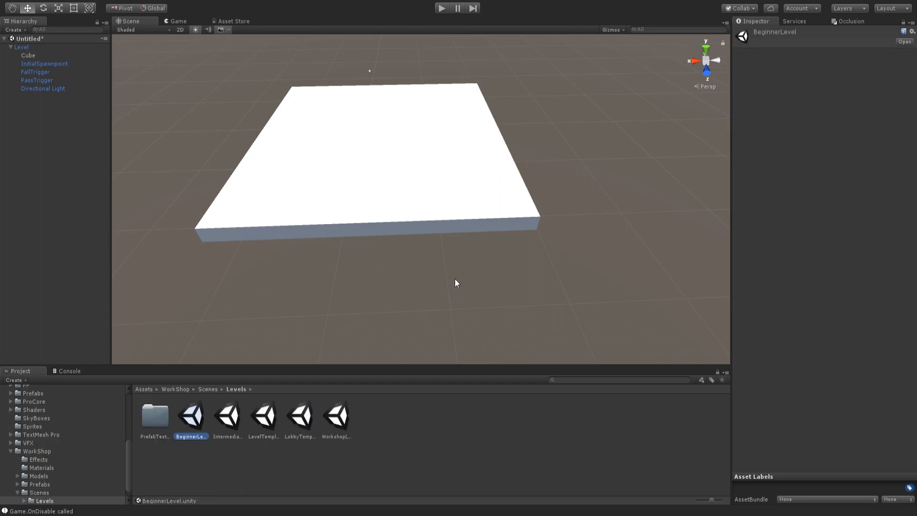
{"action": "double_click", "coordinate": [191, 414]}
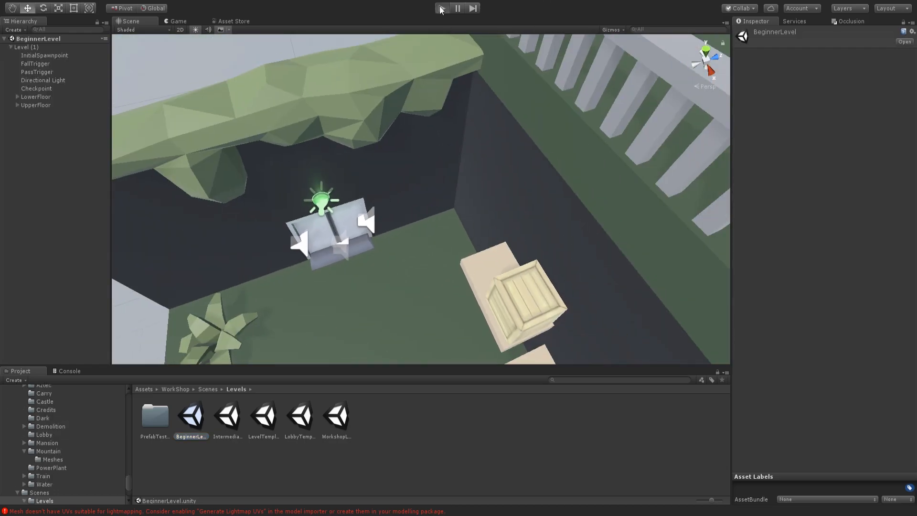
{"action": "left_click", "coordinate": [441, 8]}
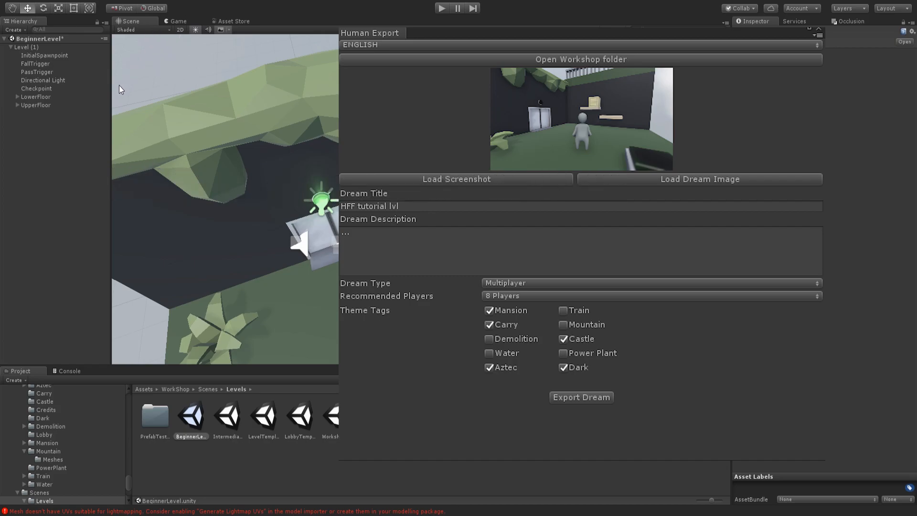
{"action": "mouse_move", "coordinate": [100, 115]}
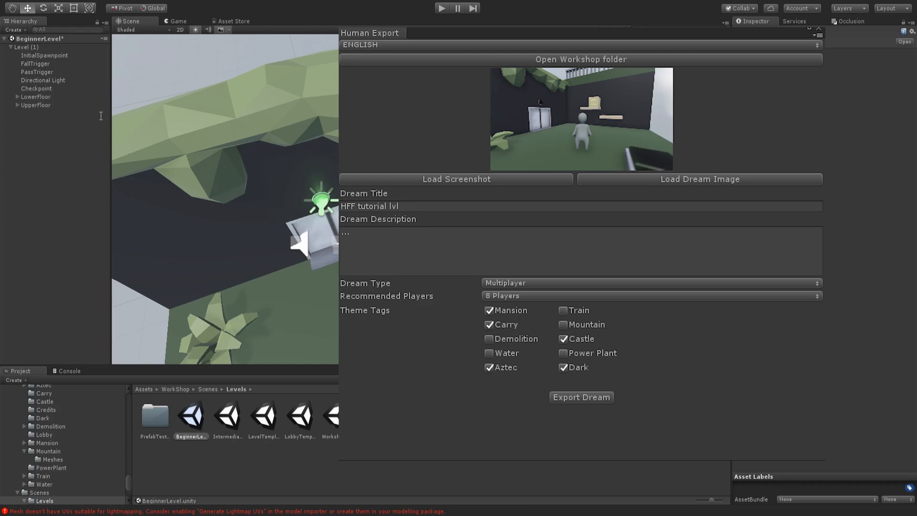
{"action": "mouse_move", "coordinate": [48, 134]}
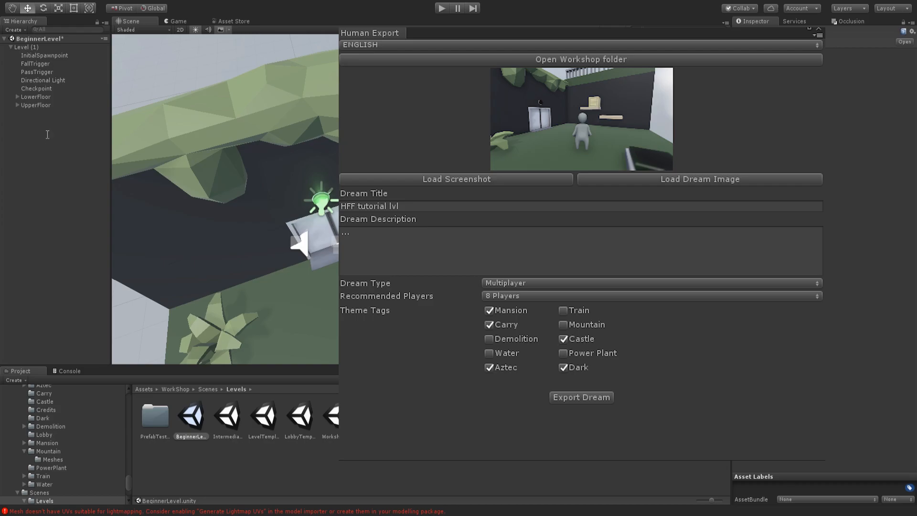
{"action": "mouse_move", "coordinate": [190, 180]}
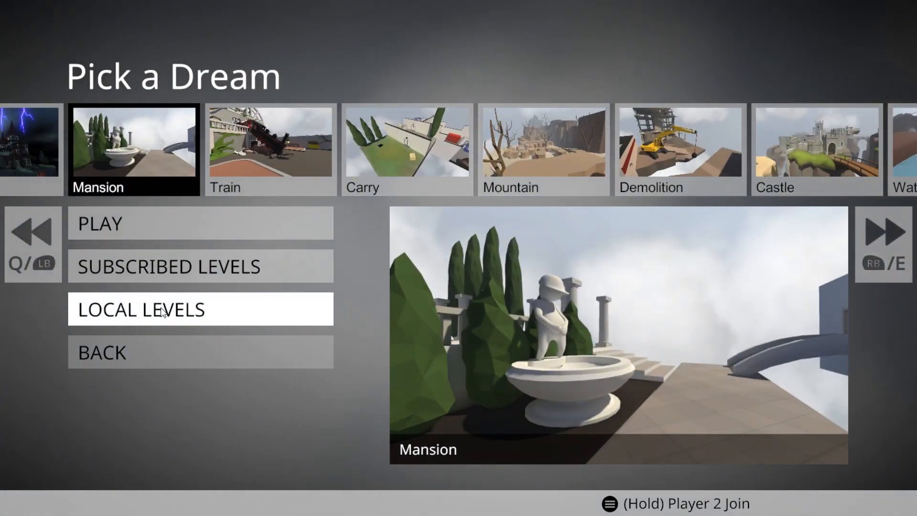
Choose the HFF tutorial lvl level from the Local Levels list
{"action": "left_click", "coordinate": [140, 308]}
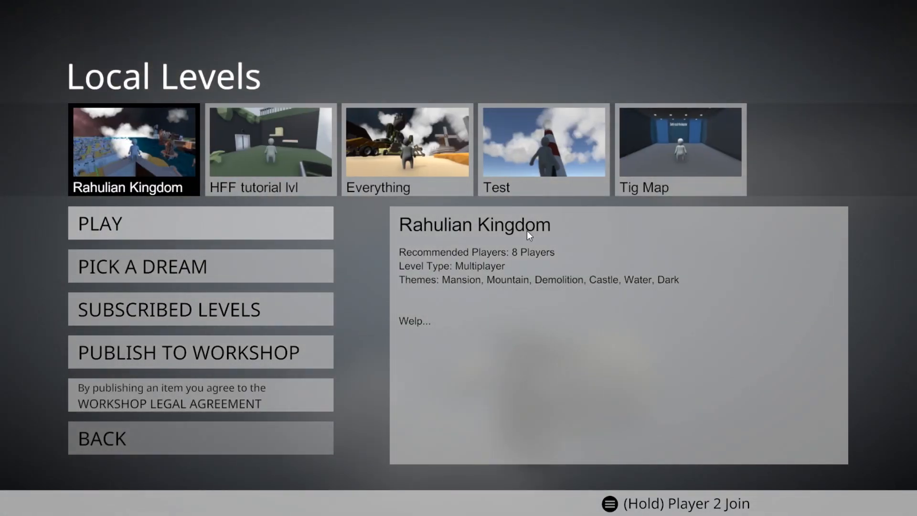
{"action": "left_click", "coordinate": [270, 143]}
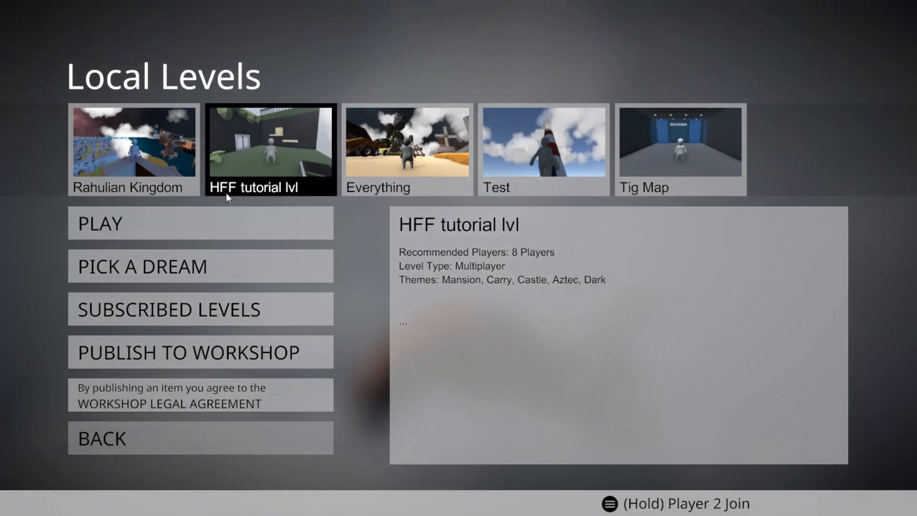
{"action": "mouse_move", "coordinate": [196, 230]}
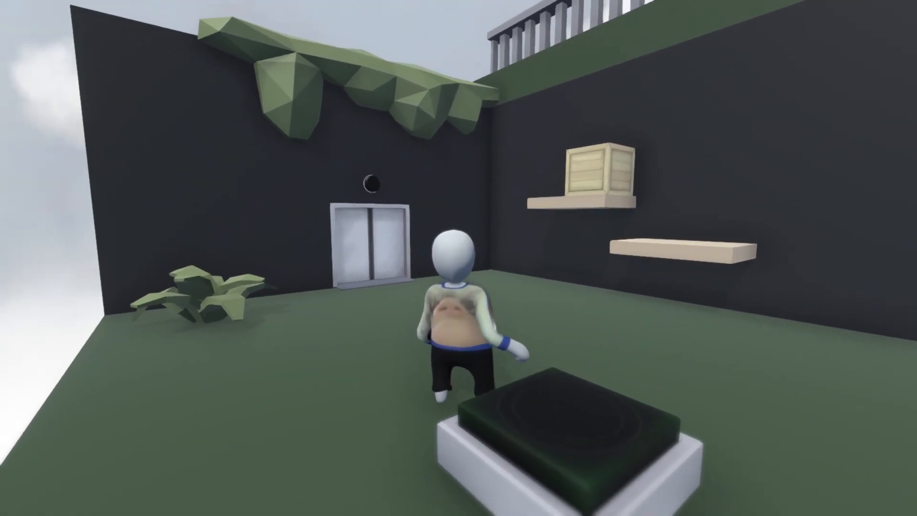
Leave the HFF tutorial lvl playtest back to Local Levels, ready to publish to Workshop
{"action": "key", "text": "Escape"}
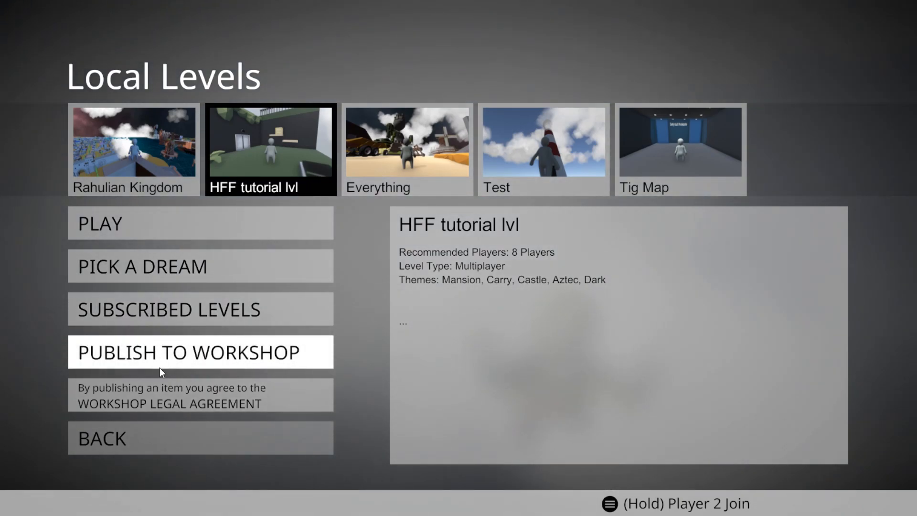
{"action": "mouse_move", "coordinate": [204, 344]}
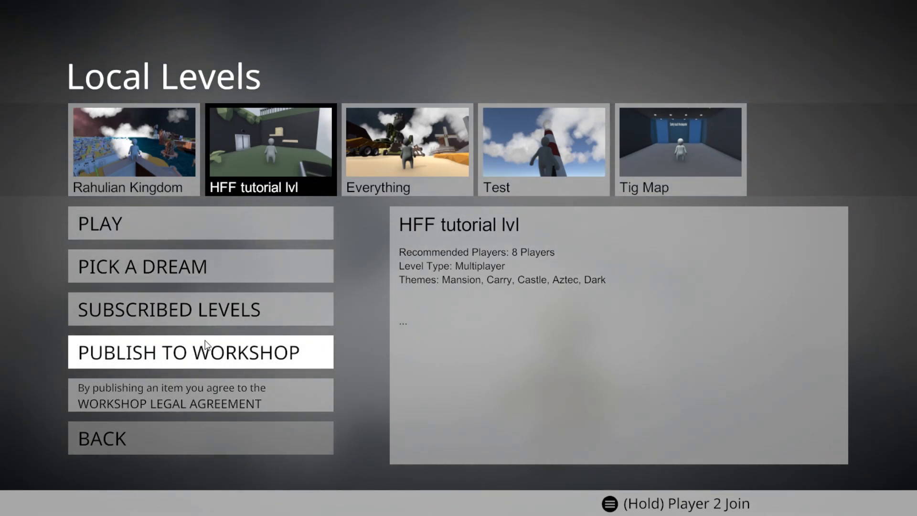